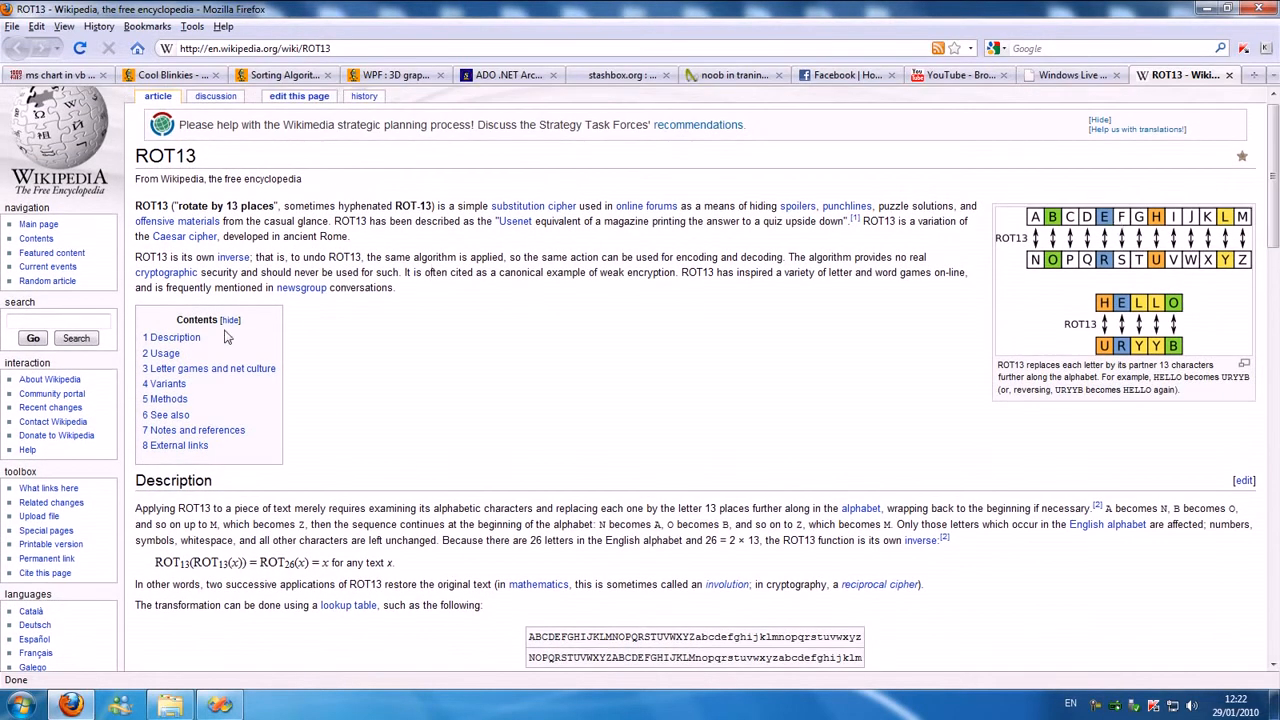
mouse_move(920, 402)
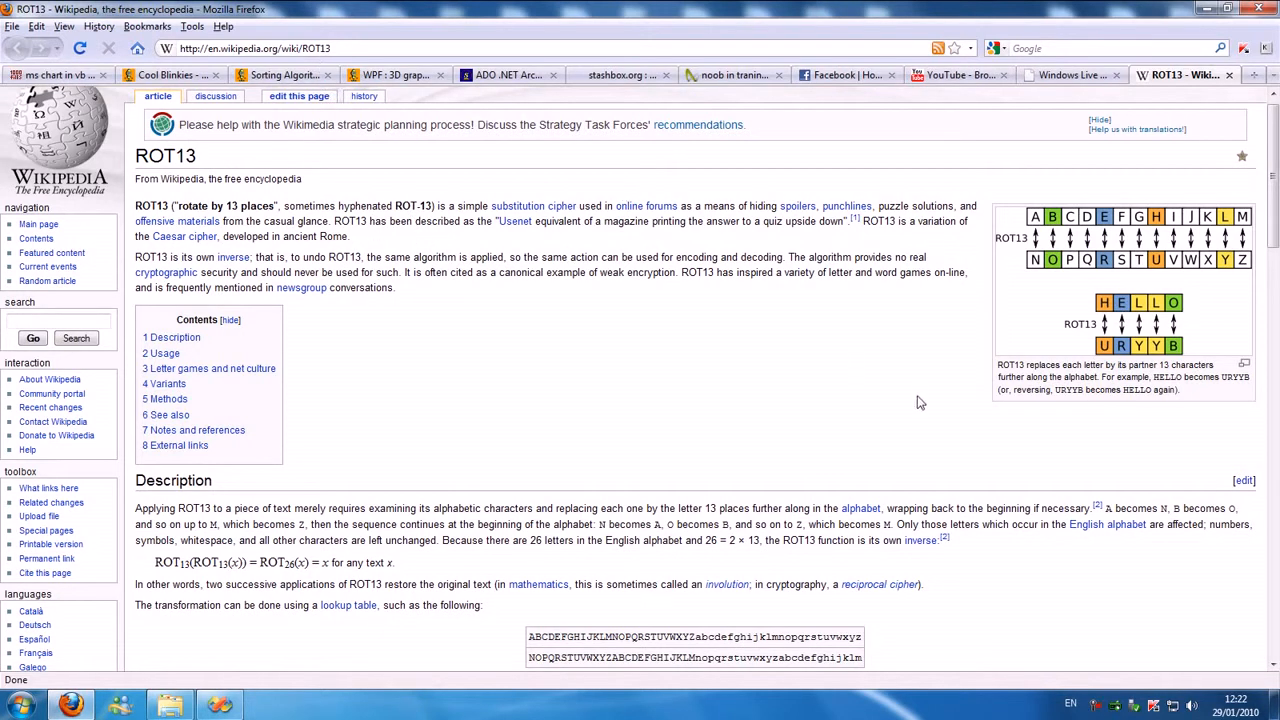
mouse_move(1040, 222)
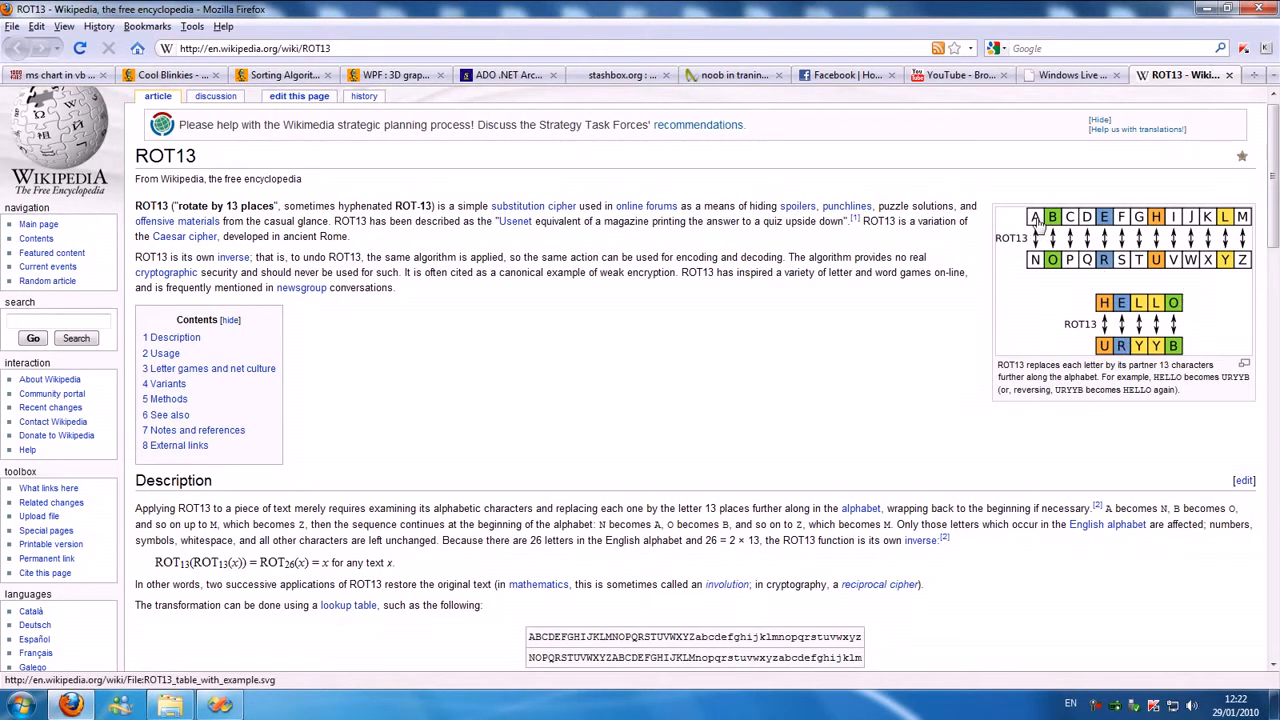
mouse_move(1040, 226)
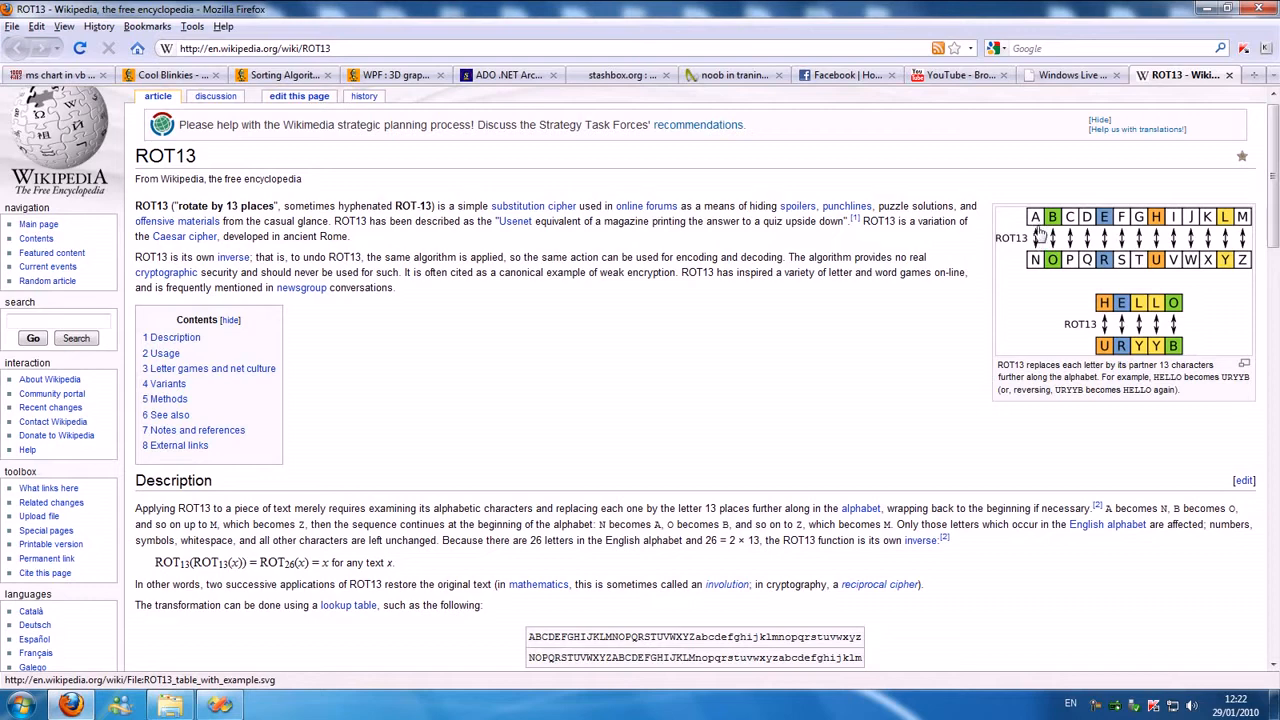
mouse_move(1040, 230)
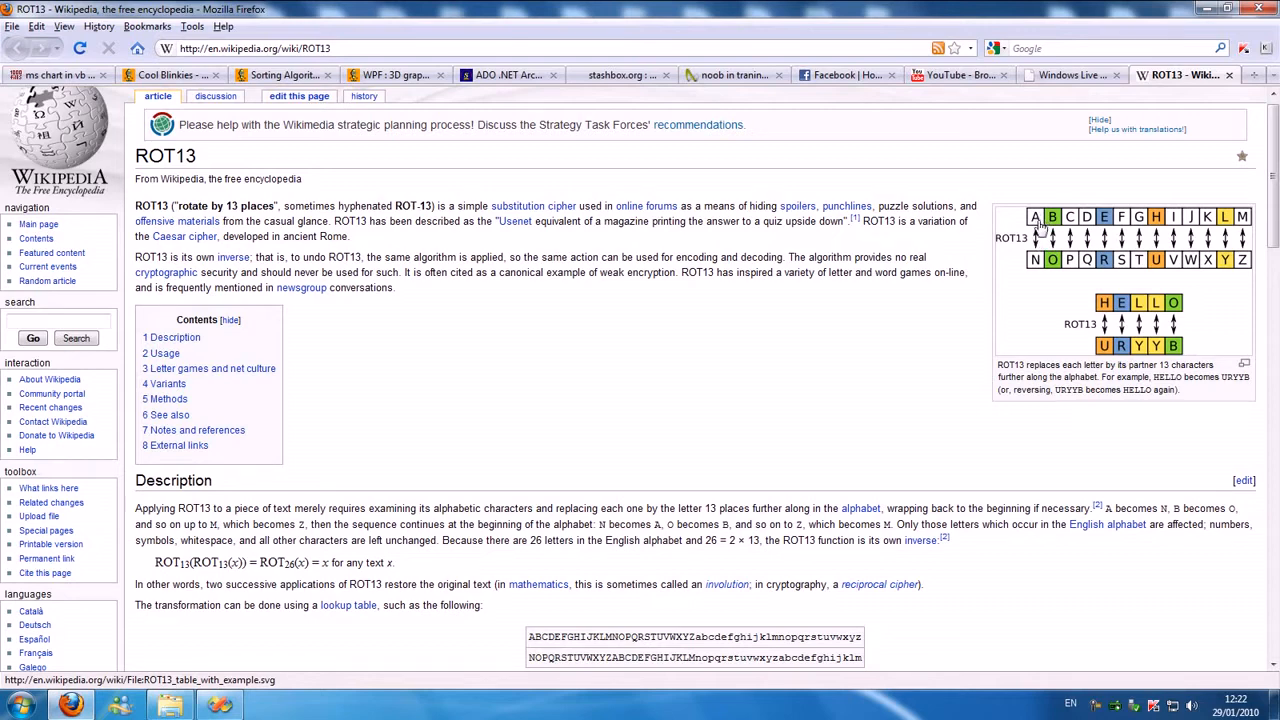
mouse_move(1040, 260)
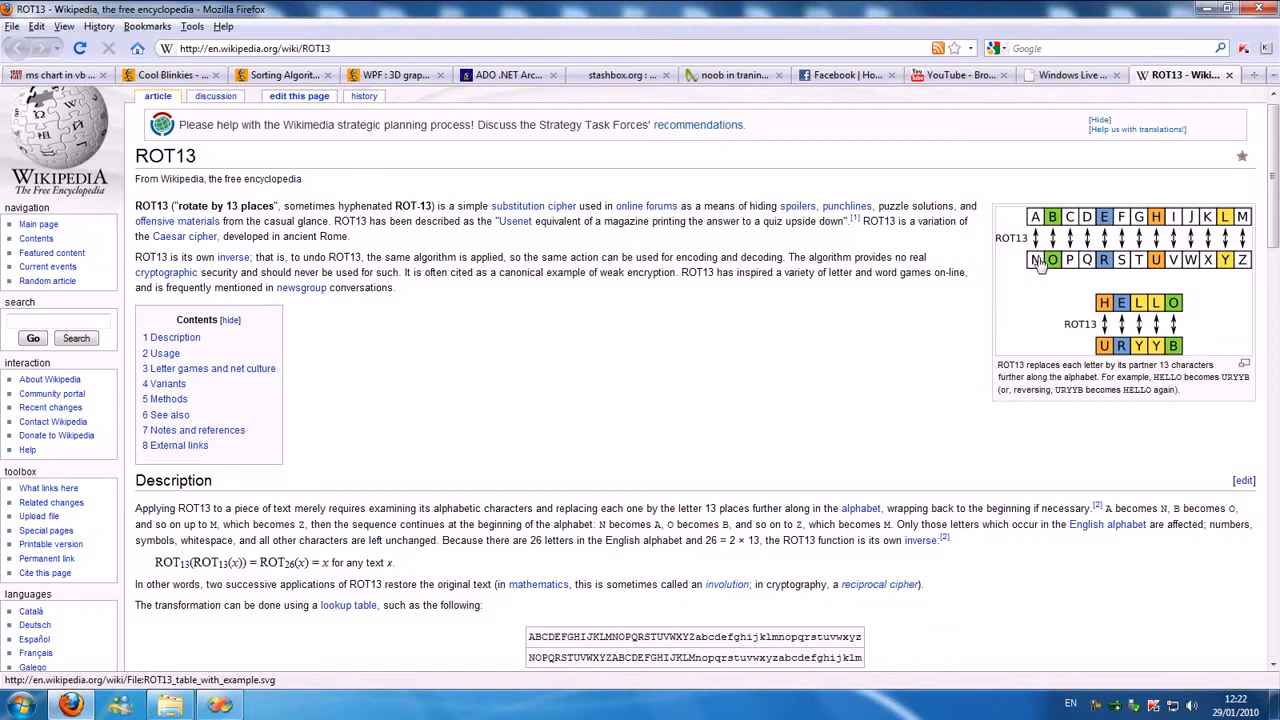
mouse_move(927, 253)
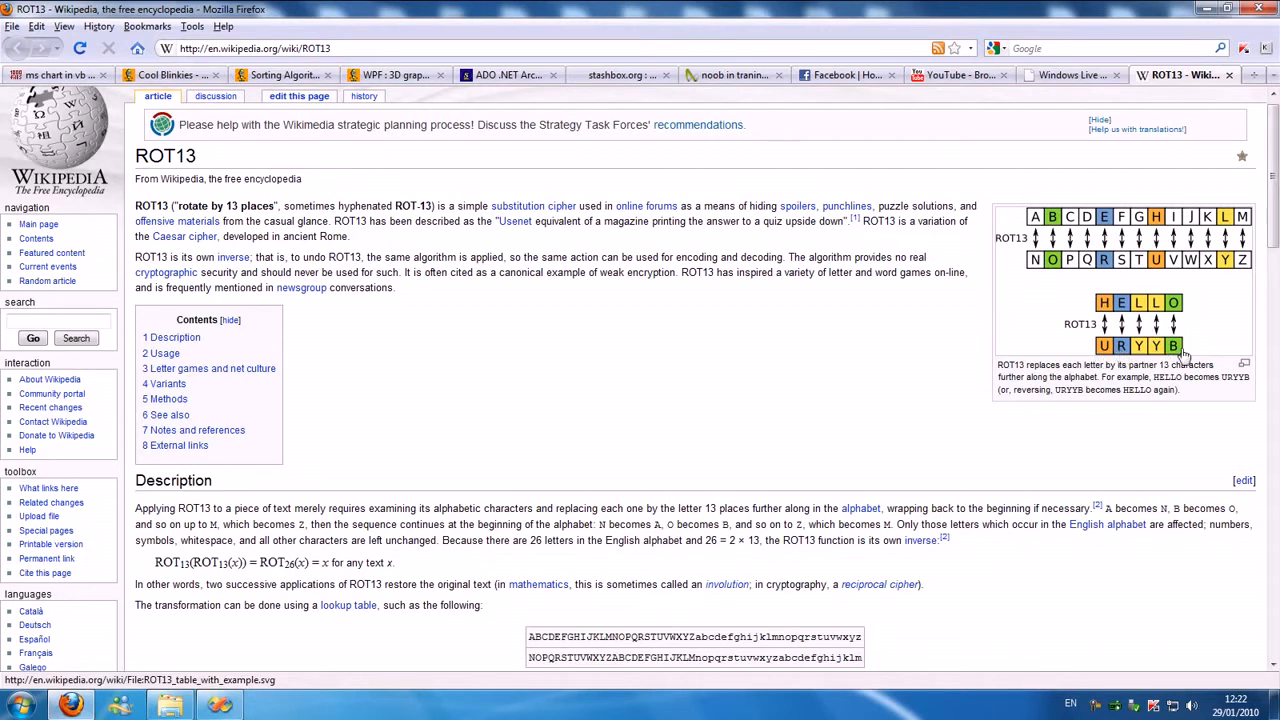
mouse_move(1170, 362)
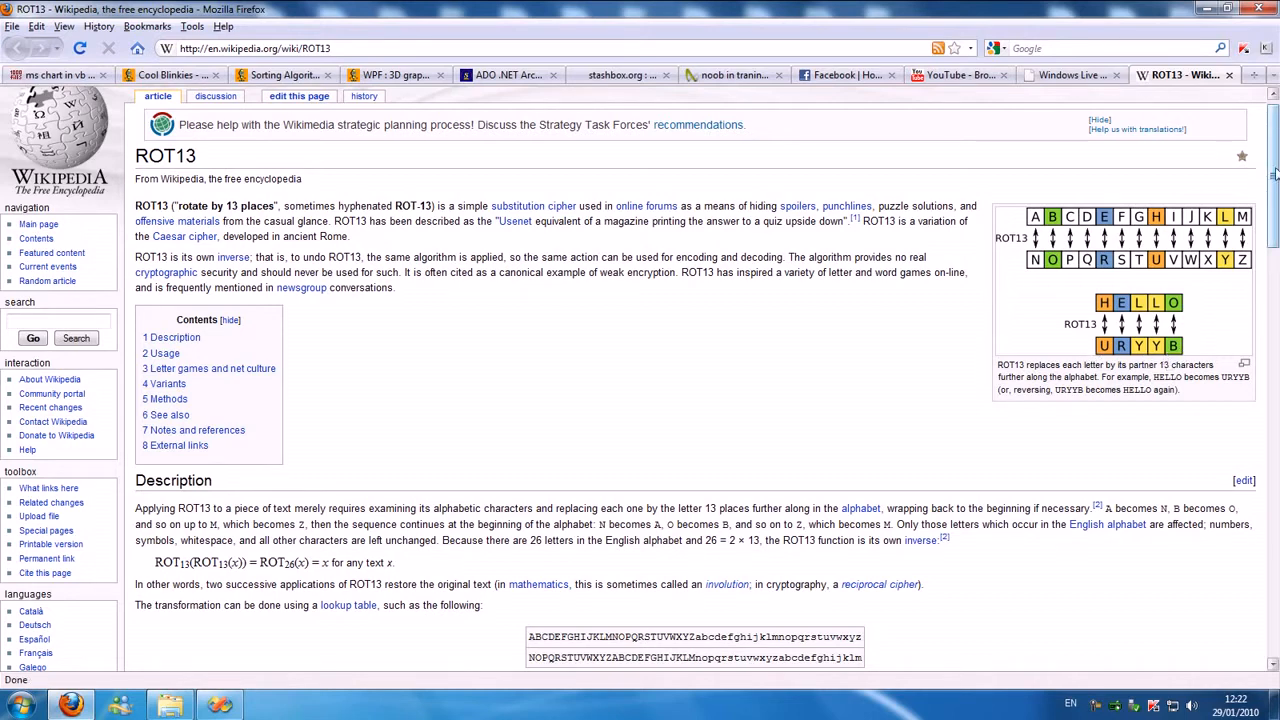
scroll("down", 3)
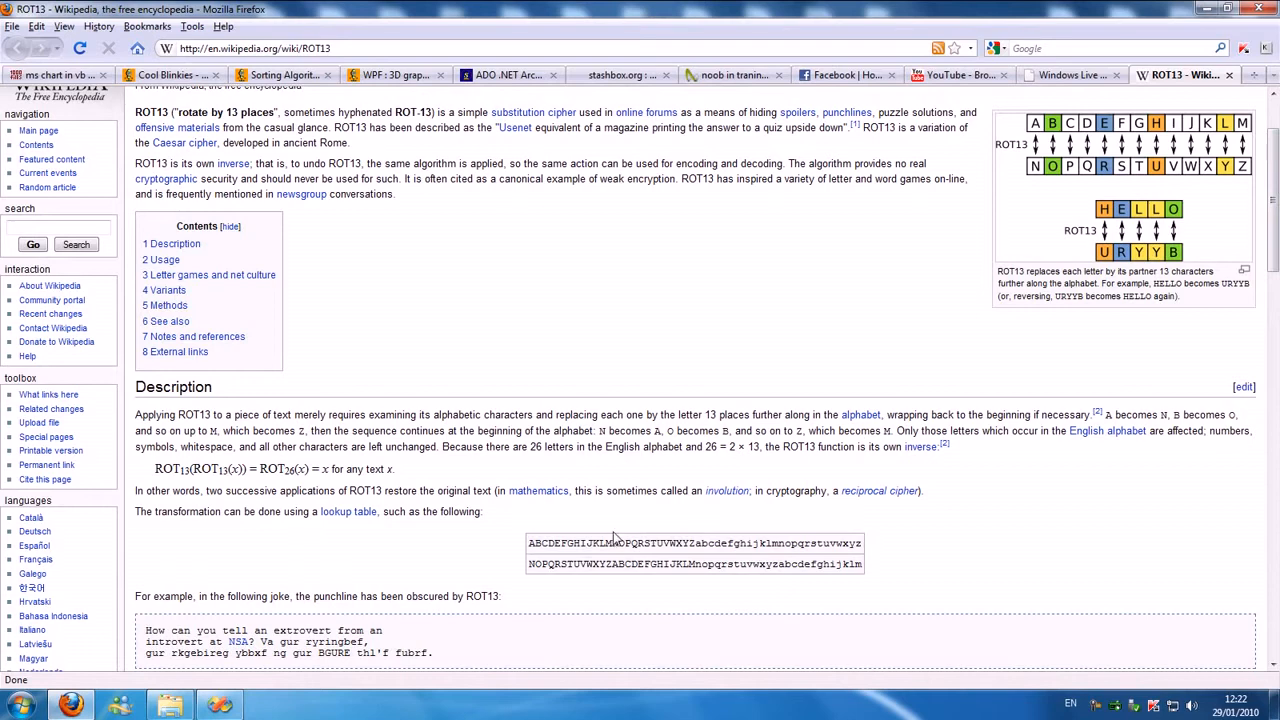
scroll("down", 3)
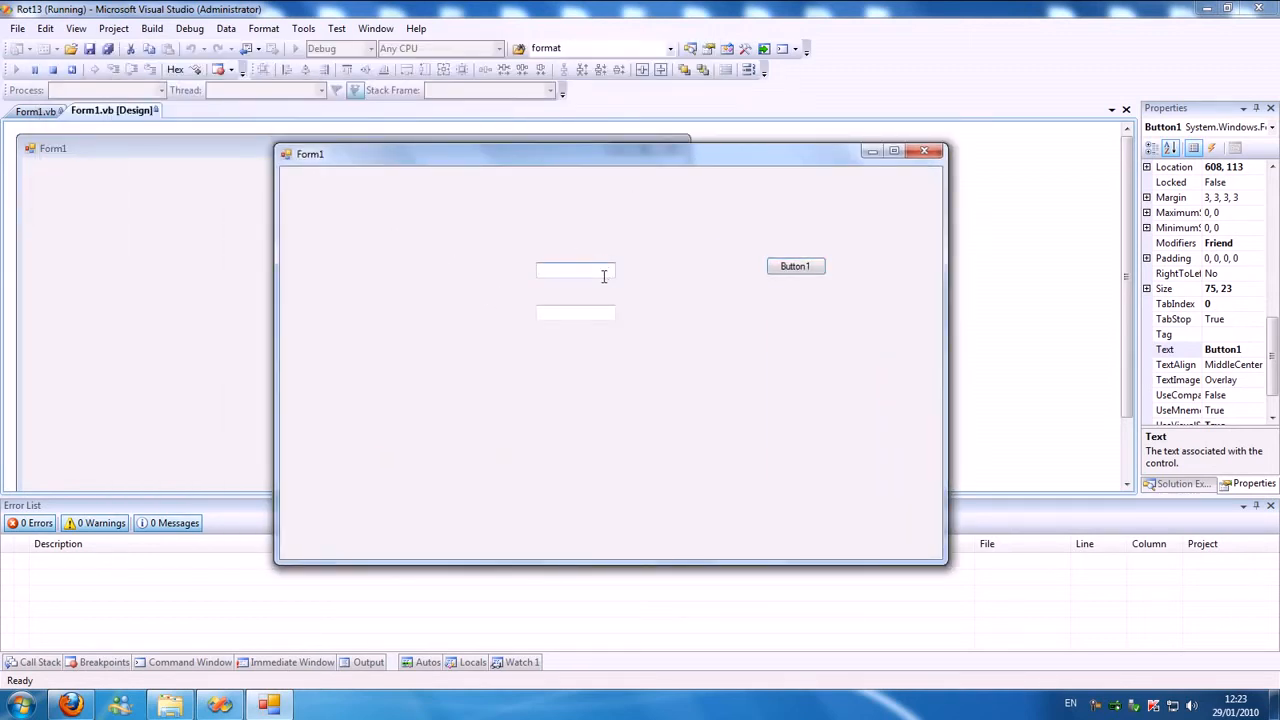
type("e")
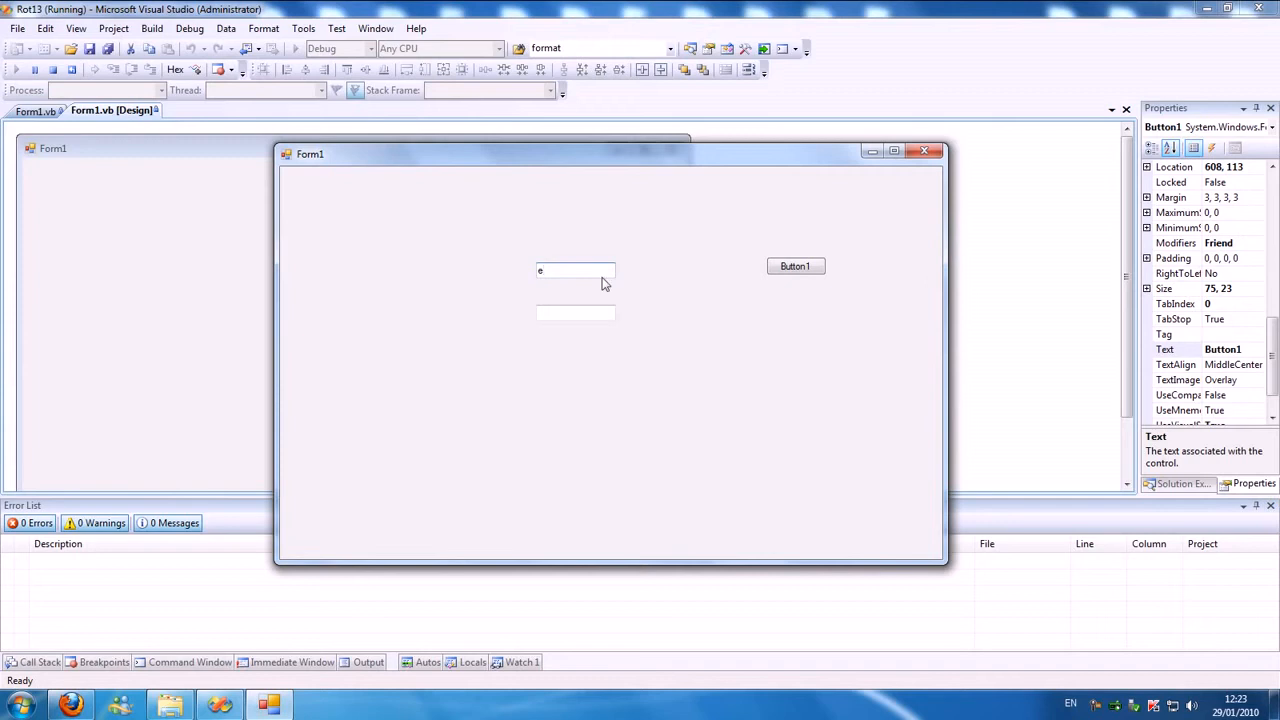
type("g")
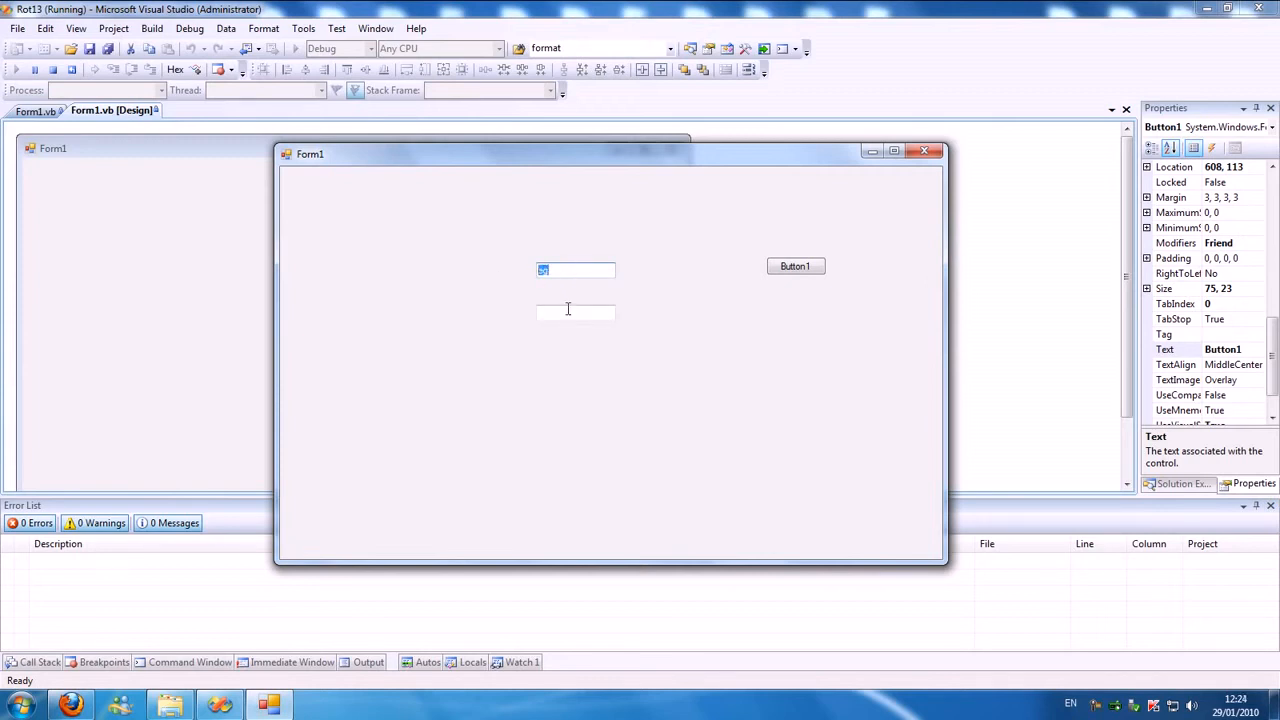
type("rabih")
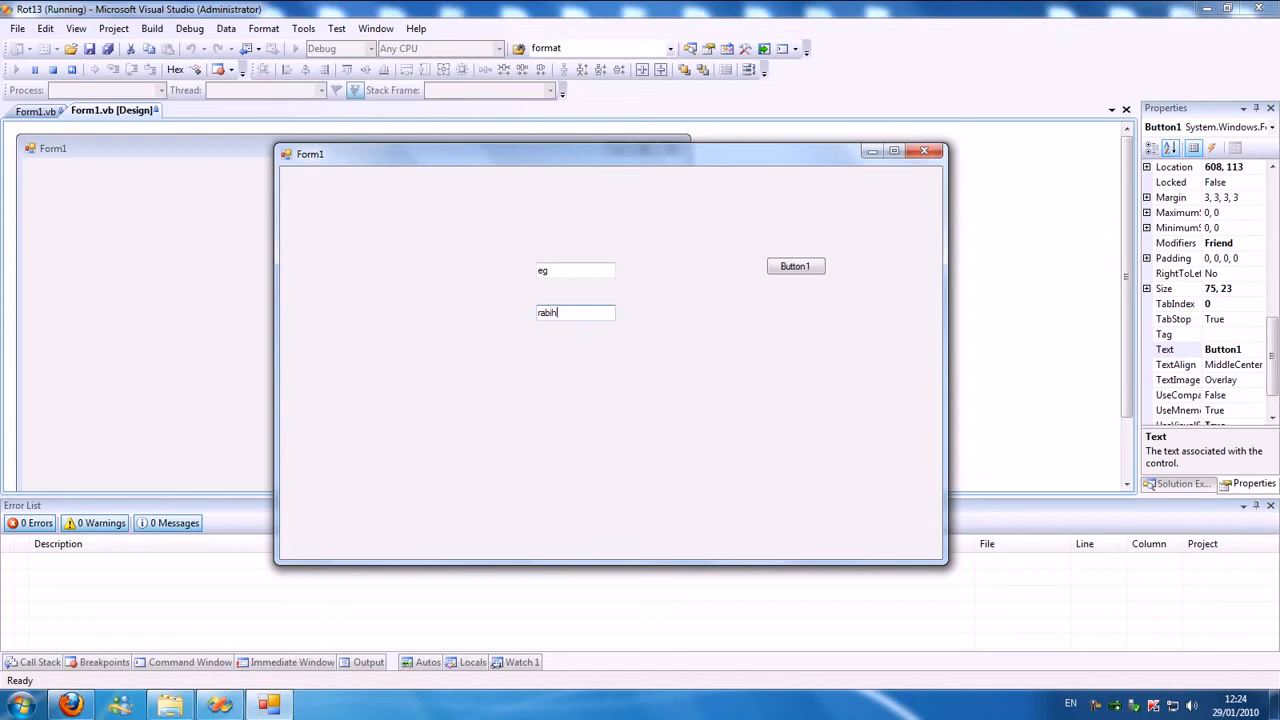
type("novu")
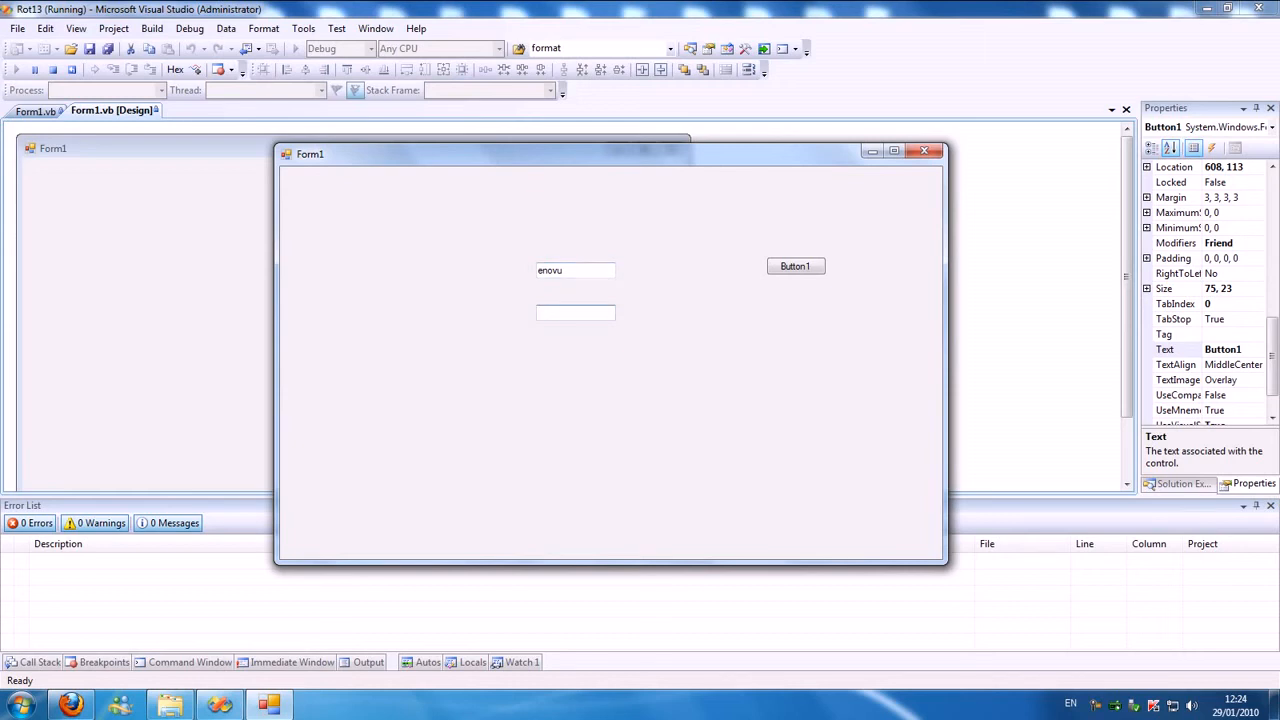
type("hello")
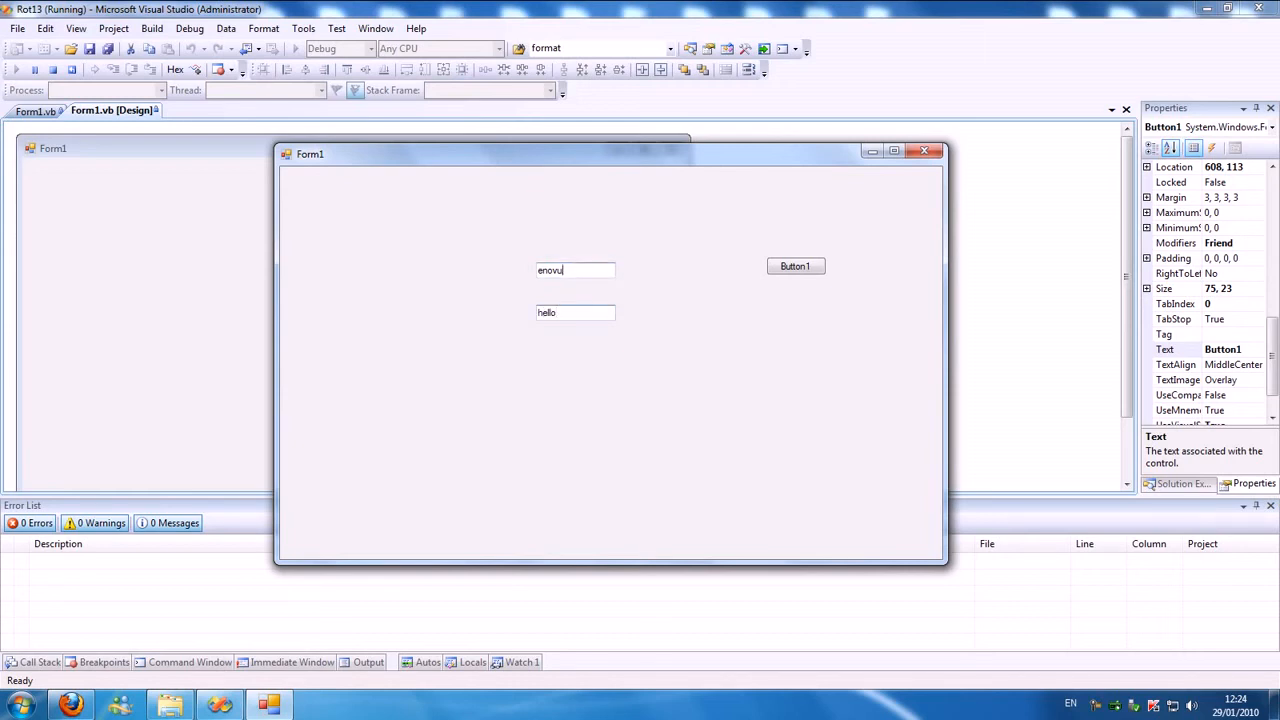